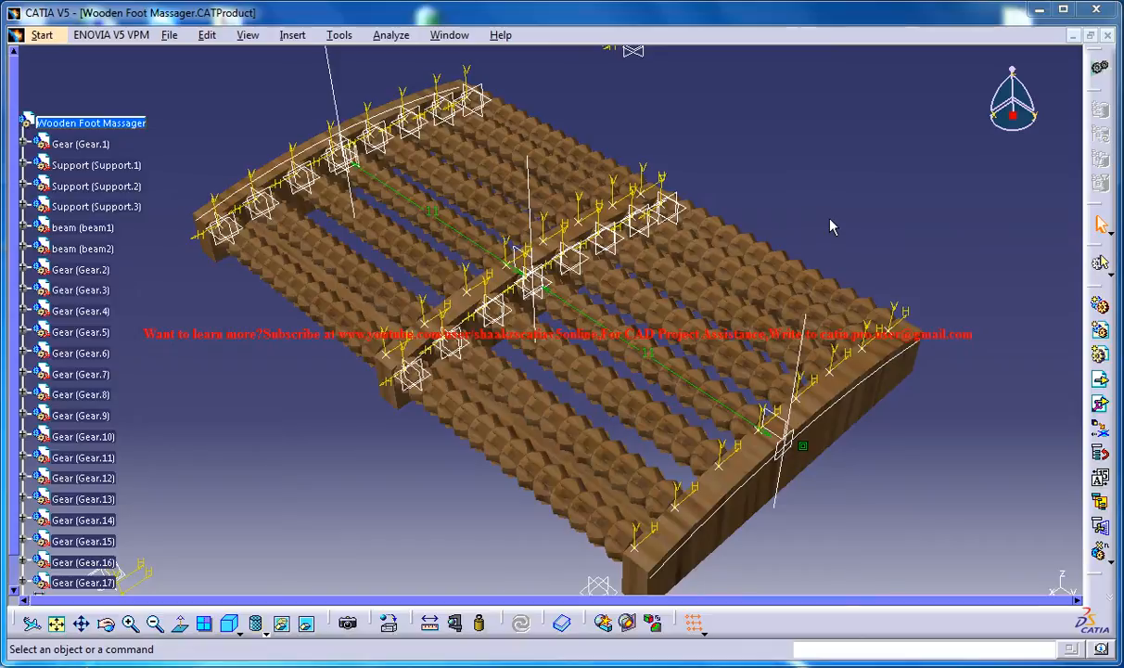
{"action": "mouse_move", "coordinate": [732, 162]}
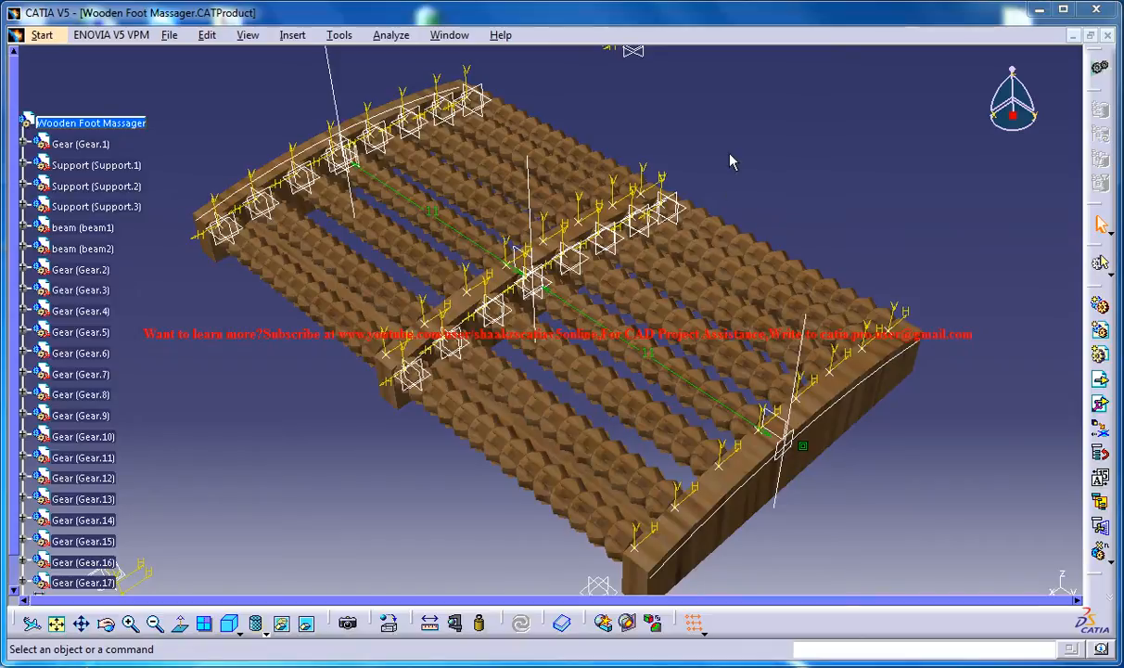
{"action": "mouse_move", "coordinate": [783, 494]}
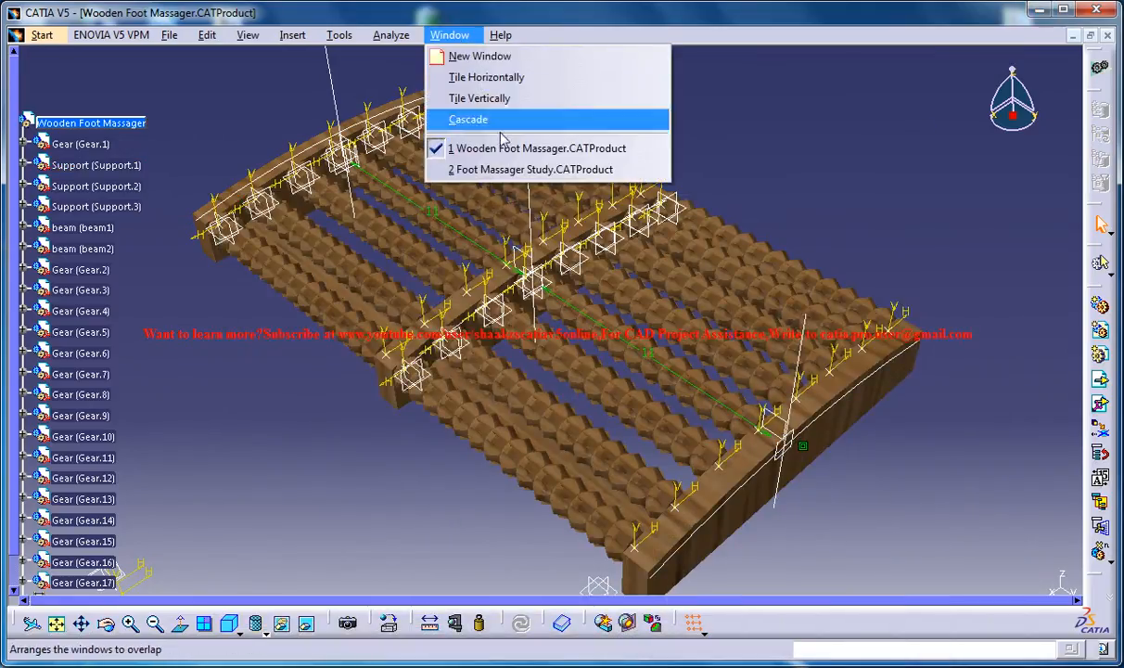
Step: Switch to Foot Massager Study.CATProduct and activate Part1 for Part Design editing
{"action": "left_click", "coordinate": [523, 169]}
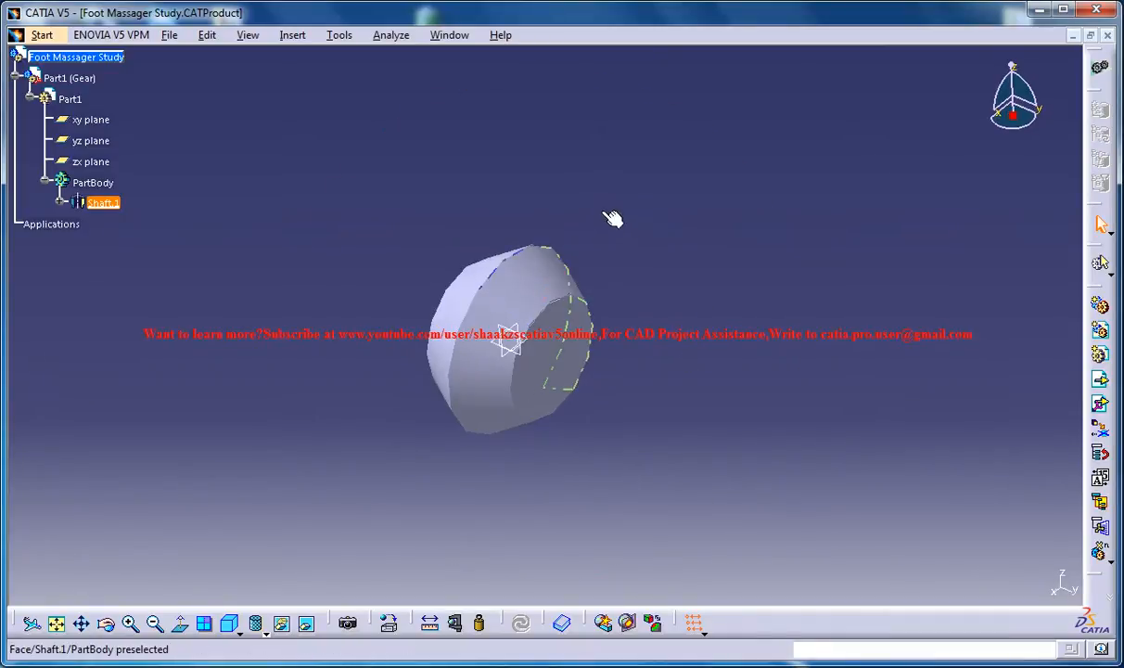
{"action": "left_click", "coordinate": [510, 348]}
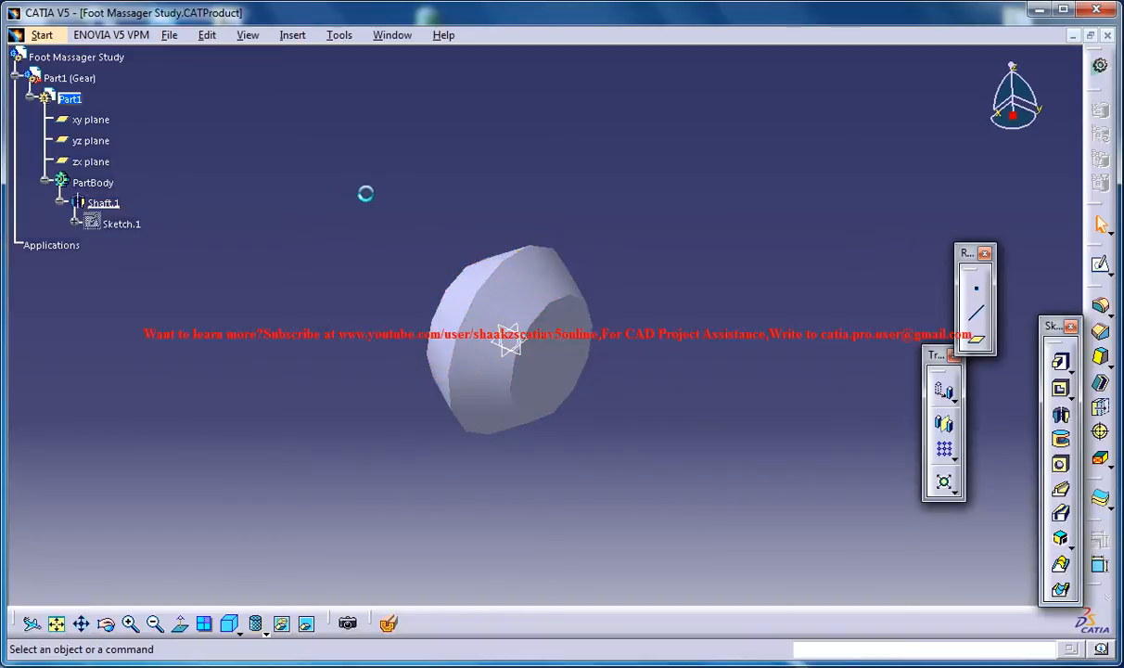
{"action": "mouse_move", "coordinate": [102, 202]}
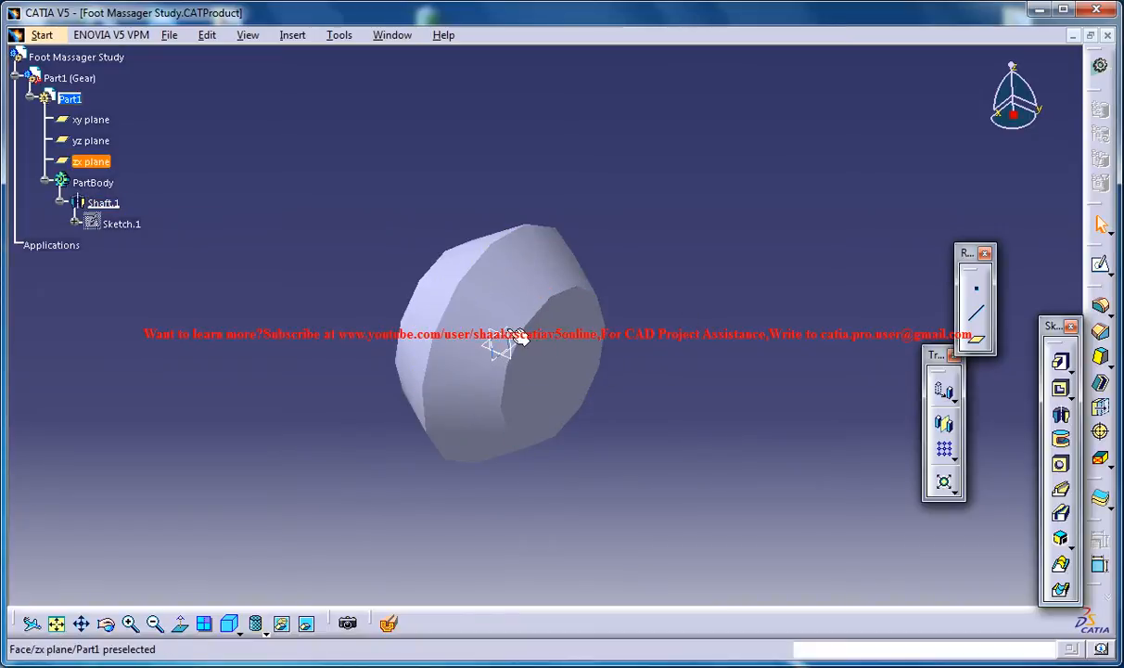
Step: Start a sketch on the zx plane and place a circle centred above the gear profile
{"action": "left_click", "coordinate": [501, 353]}
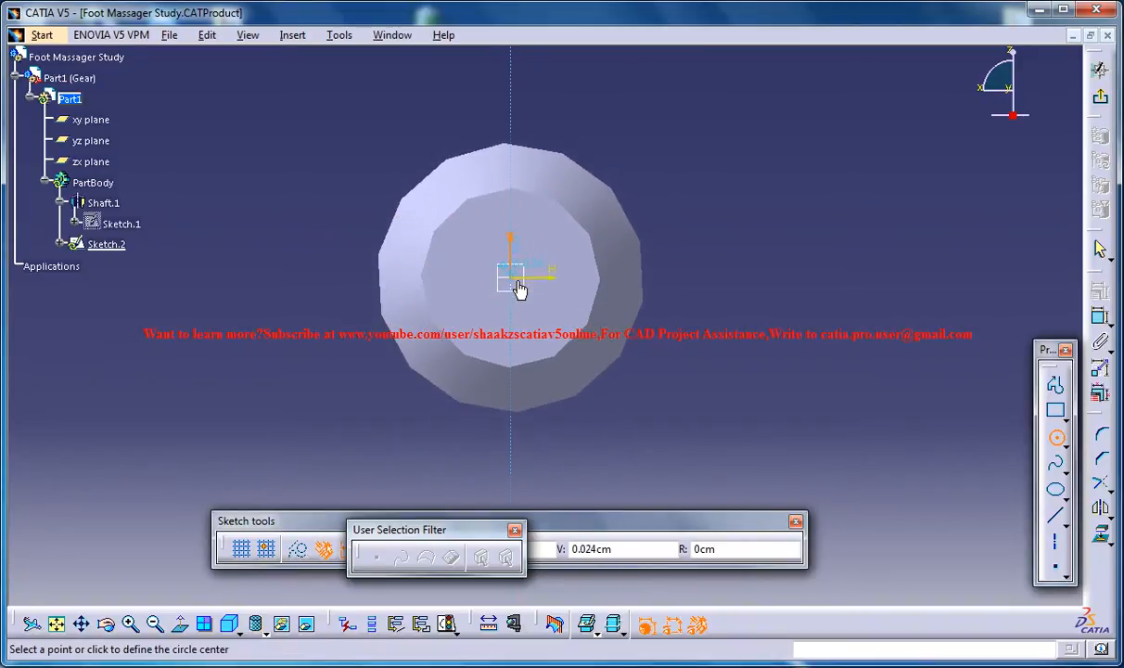
{"action": "left_click", "coordinate": [512, 282]}
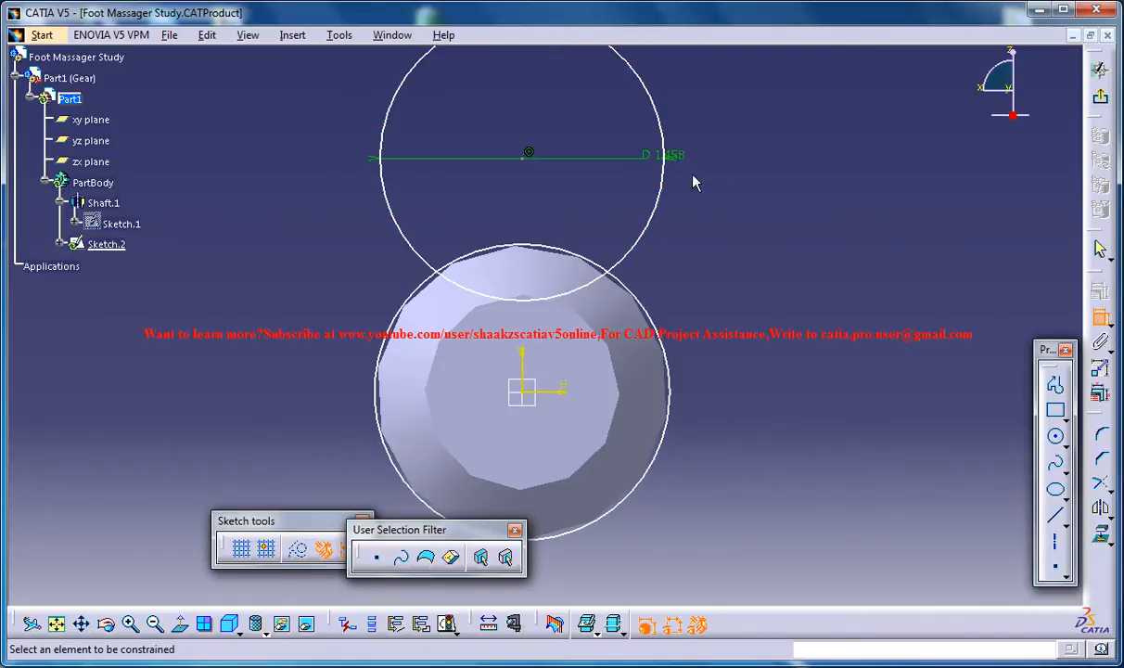
Step: Set the small circle's diameter dimension to .23
{"action": "double_click", "coordinate": [661, 154]}
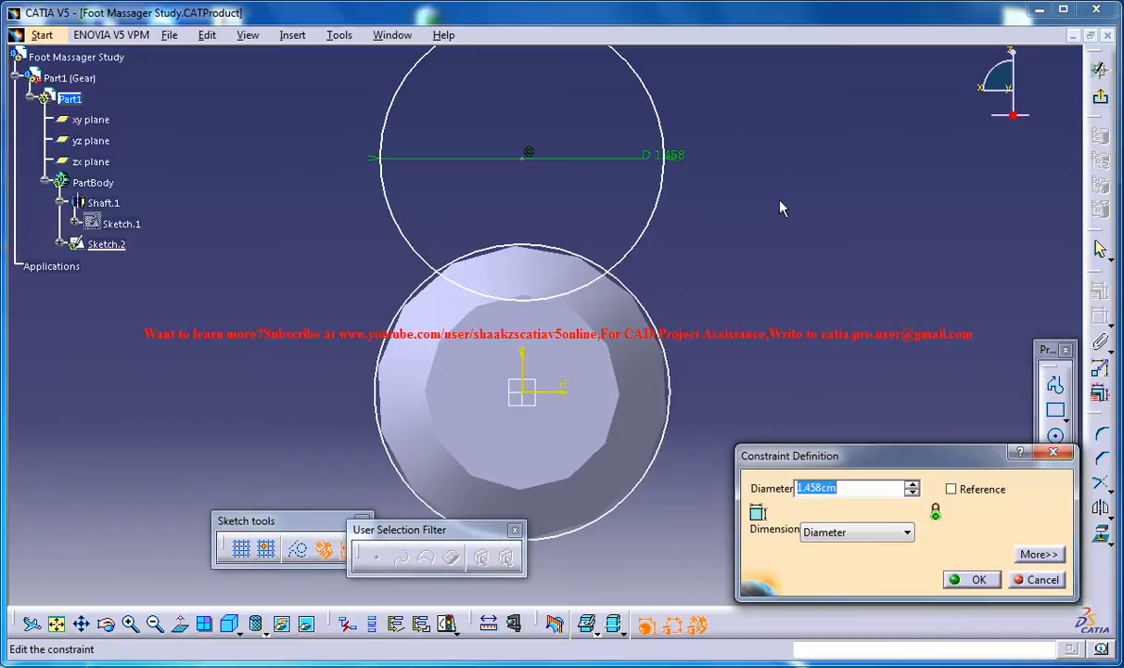
{"action": "type", "text": ".23"}
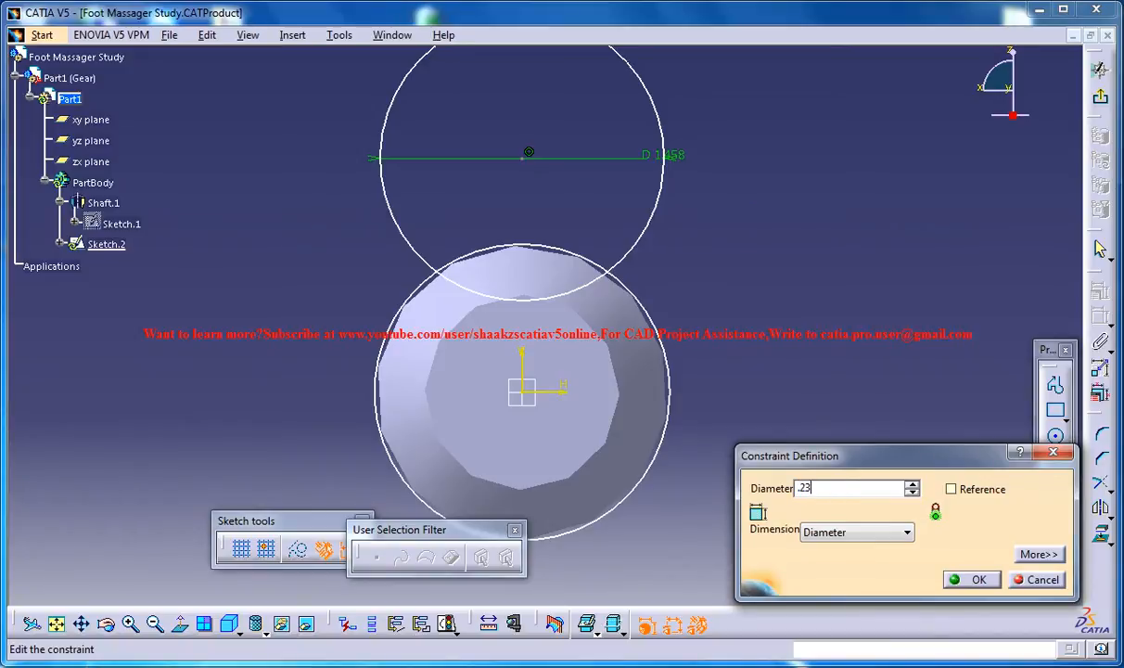
{"action": "left_click", "coordinate": [981, 579]}
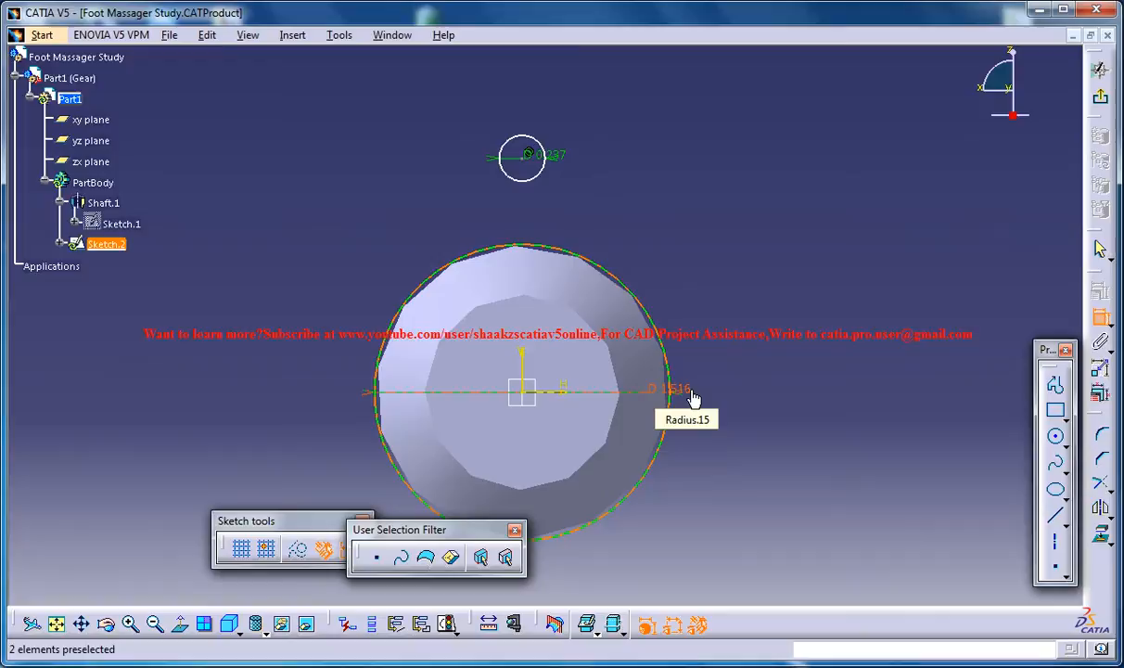
Step: Dimension the gear's outer circle by radius and set it to 0.755 cm
{"action": "double_click", "coordinate": [670, 389]}
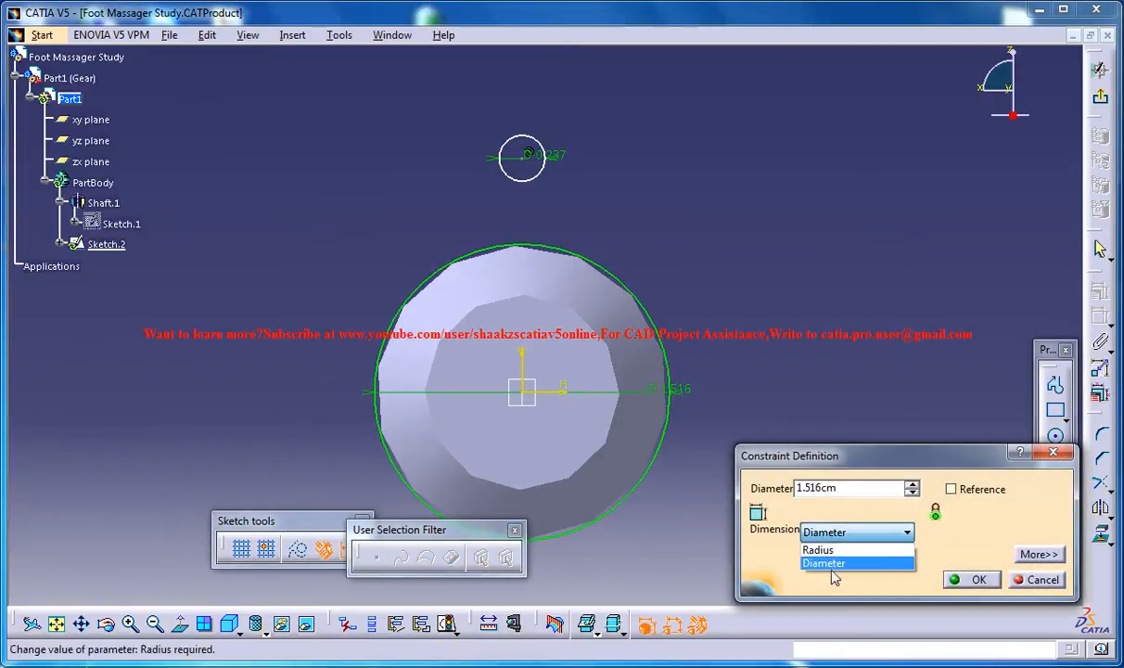
{"action": "left_click", "coordinate": [820, 549]}
{"action": "type", "text": ".7"}
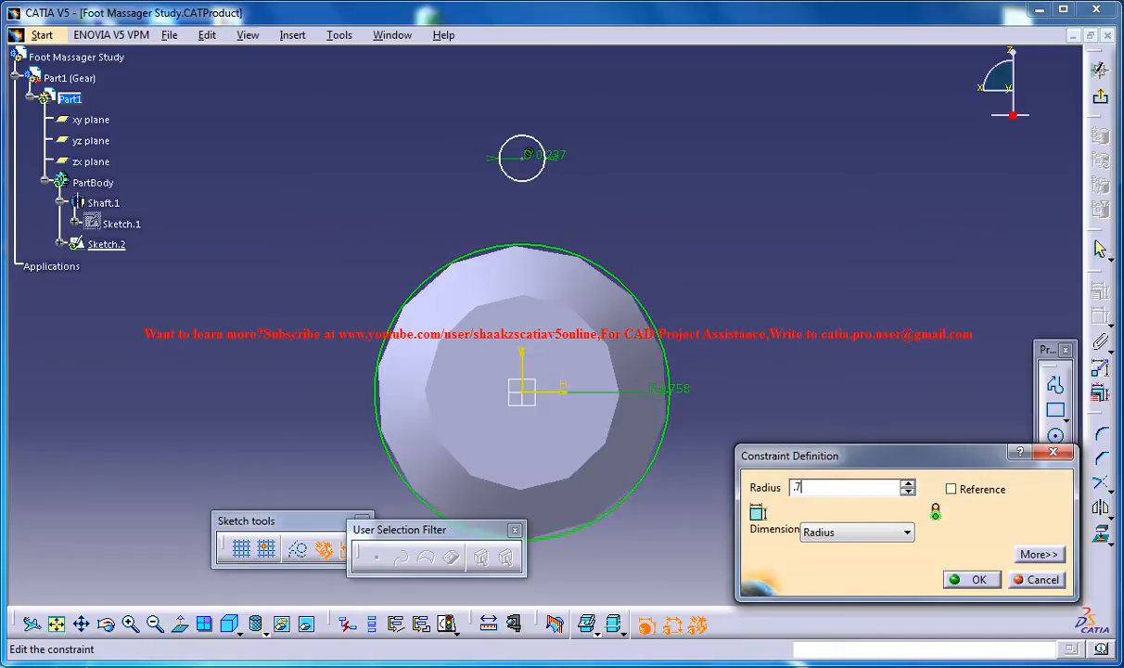
{"action": "left_click", "coordinate": [972, 578]}
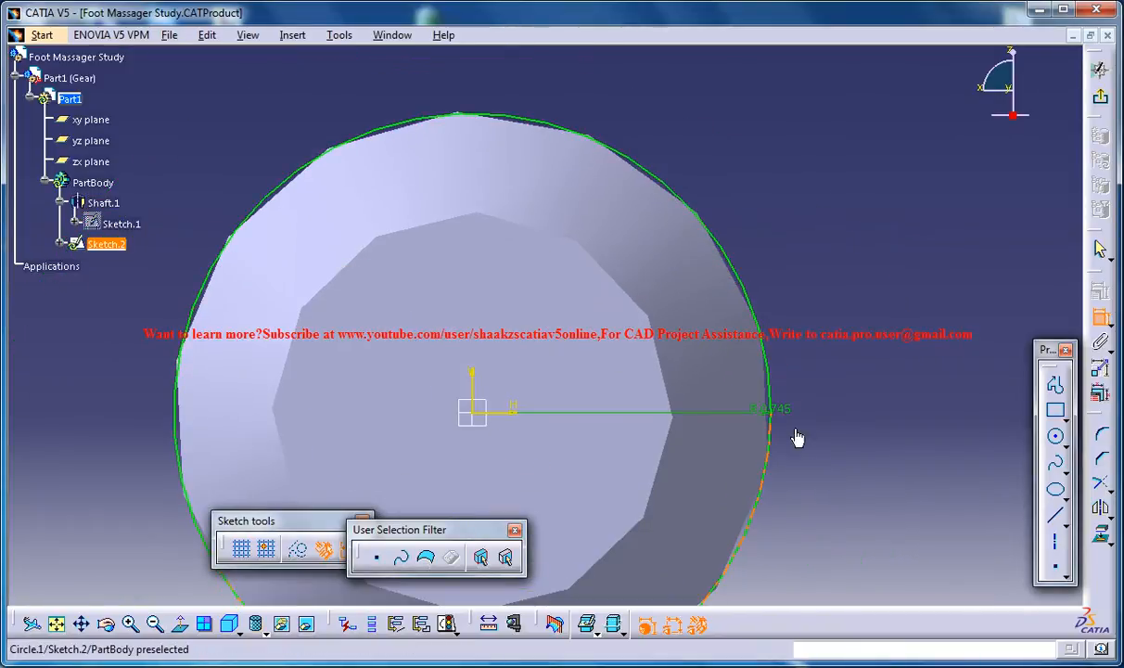
{"action": "double_click", "coordinate": [770, 409]}
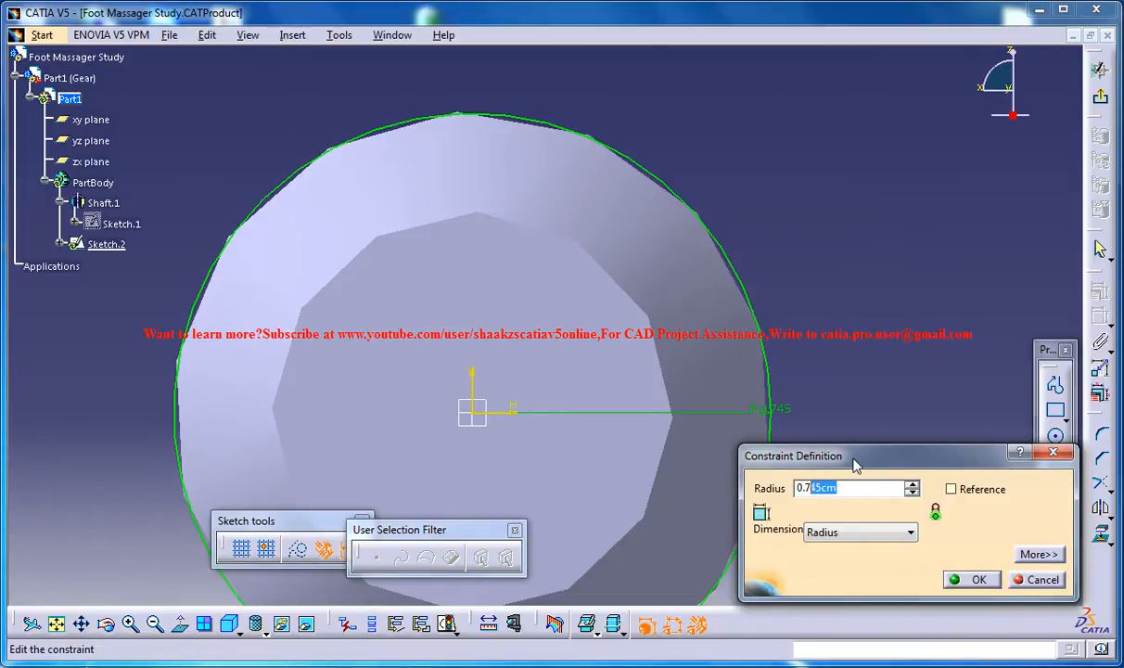
{"action": "type", "text": "0.755"}
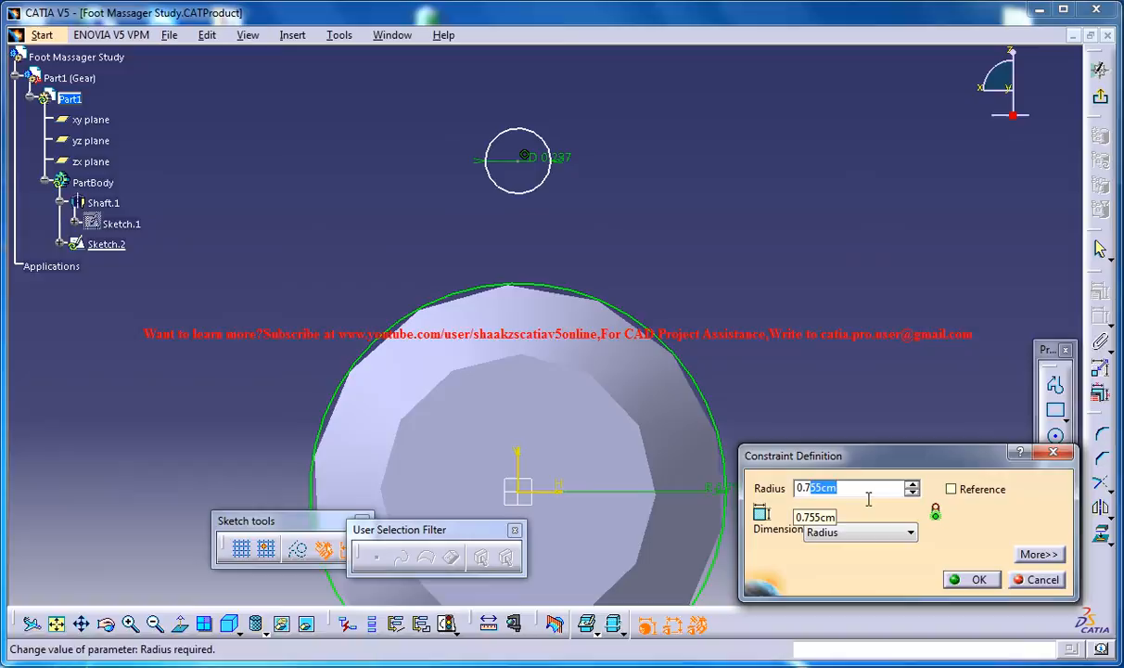
{"action": "left_click", "coordinate": [972, 578]}
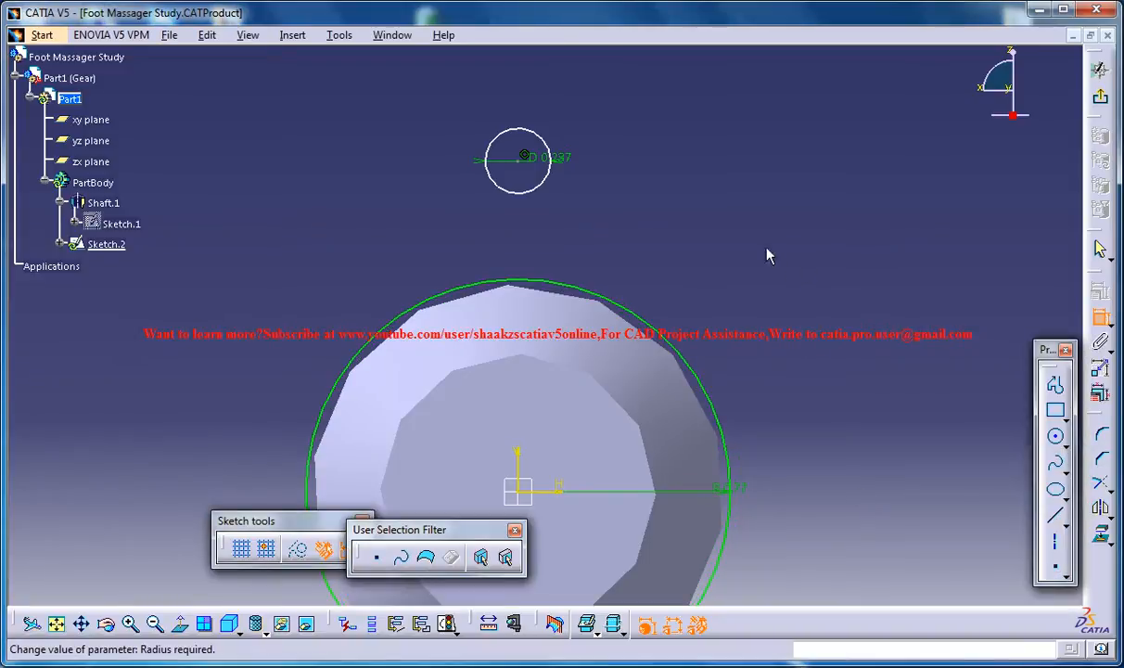
{"action": "mouse_move", "coordinate": [530, 173]}
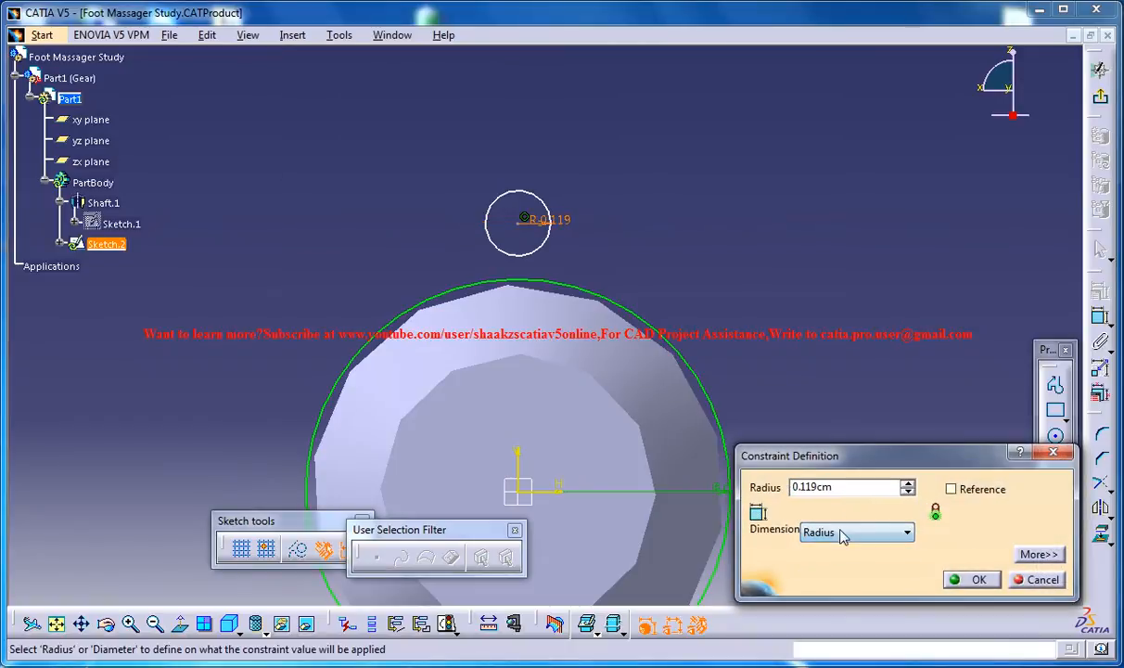
Step: Dimension the small circle by radius and set it to 0.237
{"action": "left_click", "coordinate": [844, 486]}
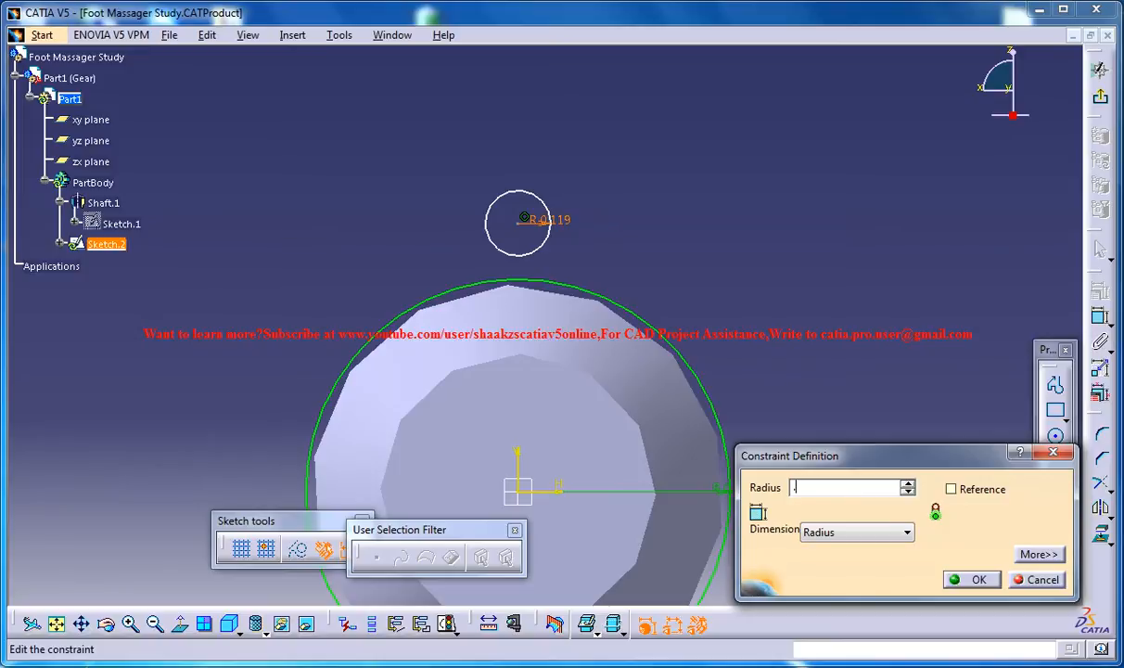
{"action": "type", "text": ".237"}
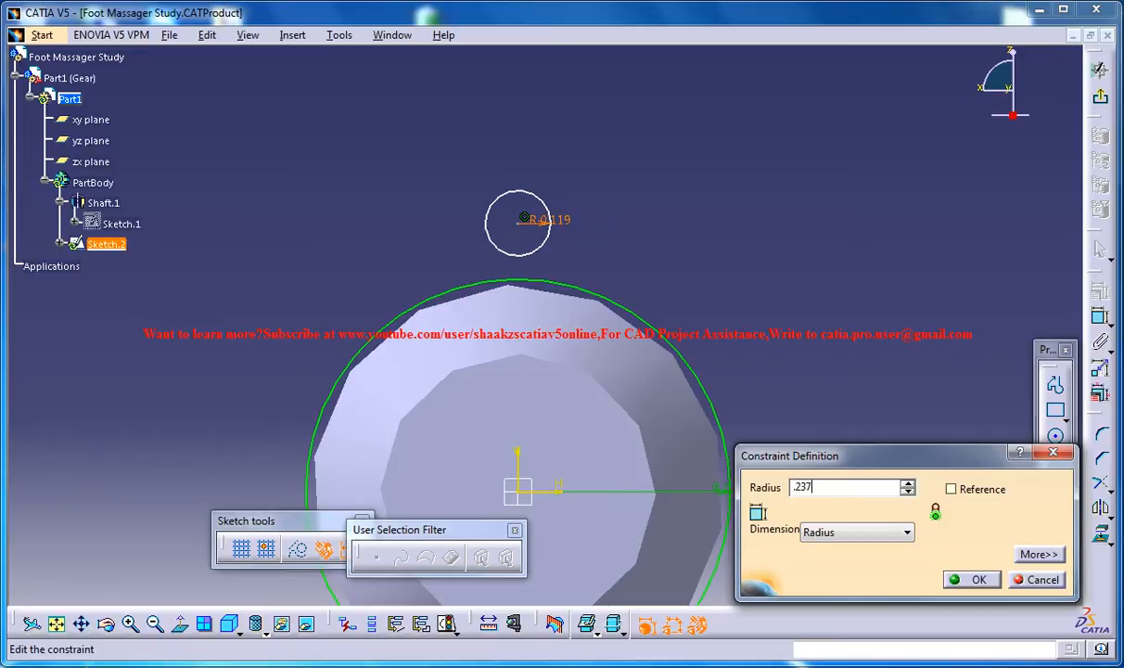
{"action": "left_click", "coordinate": [972, 579]}
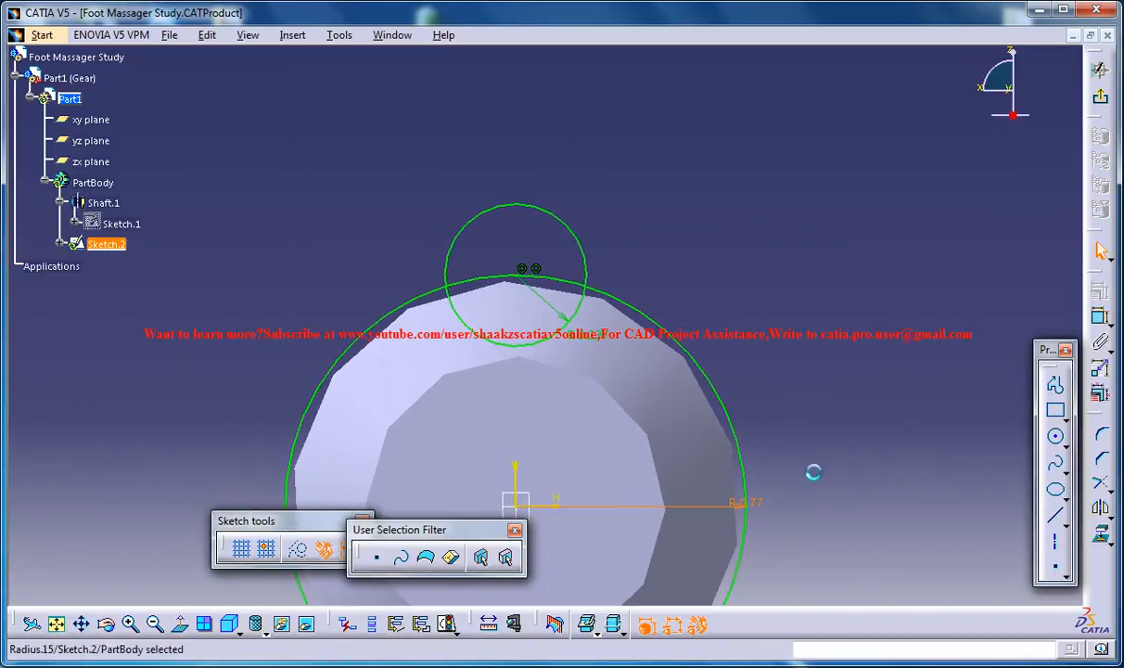
Step: Adjust the larger notch circle's radius constraint and confirm the new value
{"action": "double_click", "coordinate": [739, 501]}
{"action": "type", "text": "0.75"}
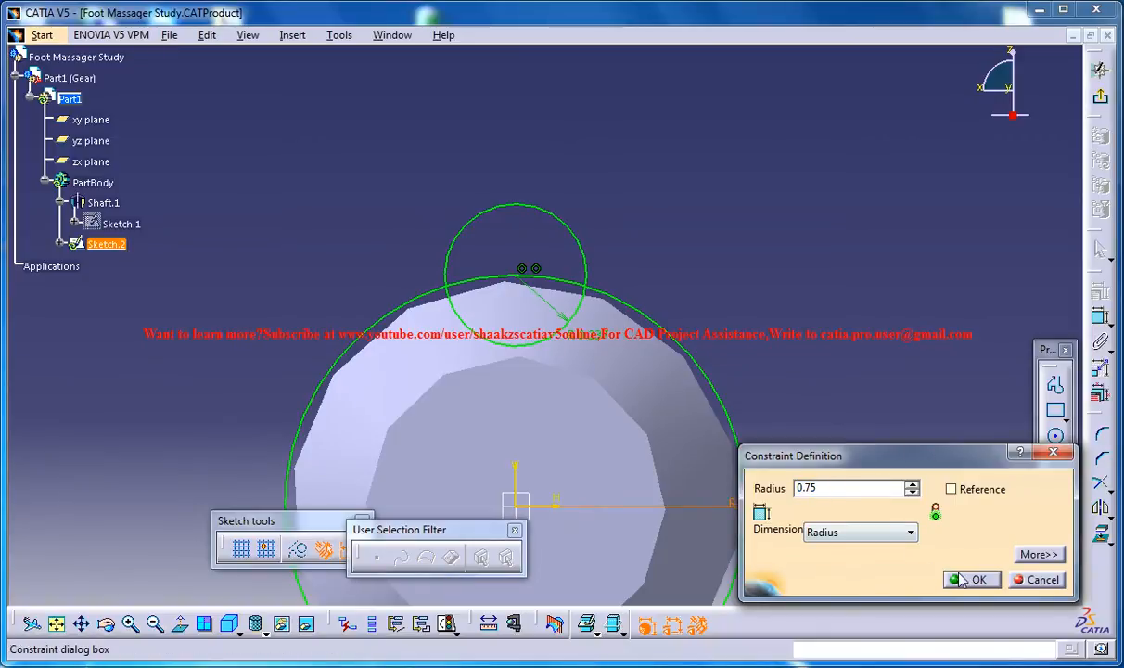
{"action": "left_click", "coordinate": [980, 579]}
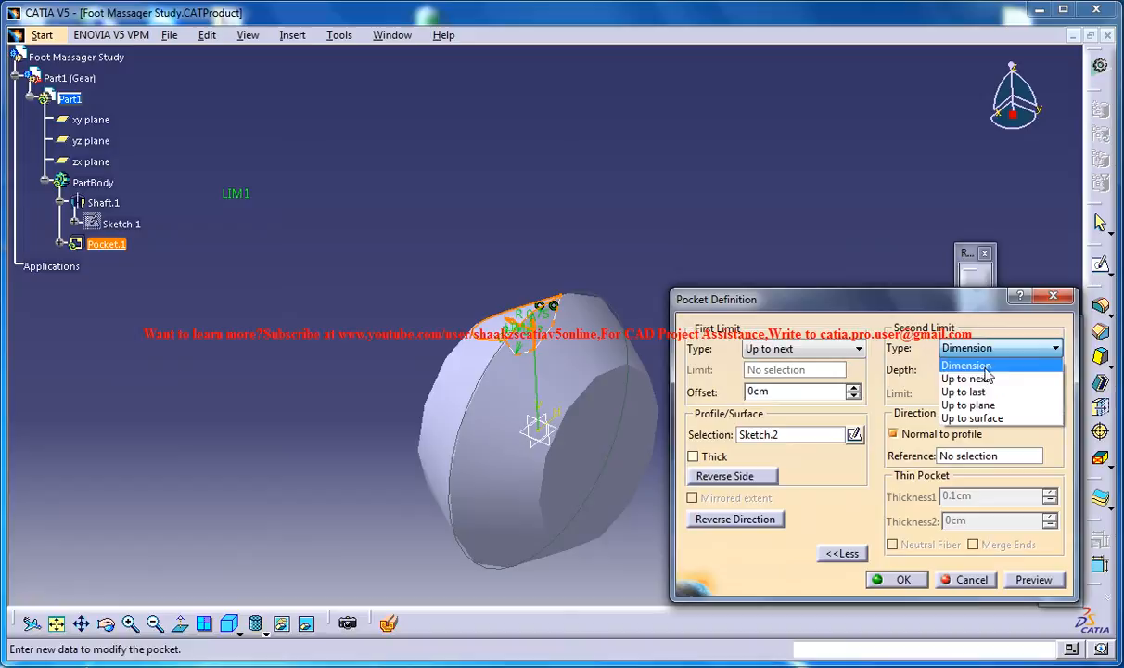
Step: Create Pocket.1 cutting the first notch into the gear, then select its Sketch.2
{"action": "left_click", "coordinate": [901, 579]}
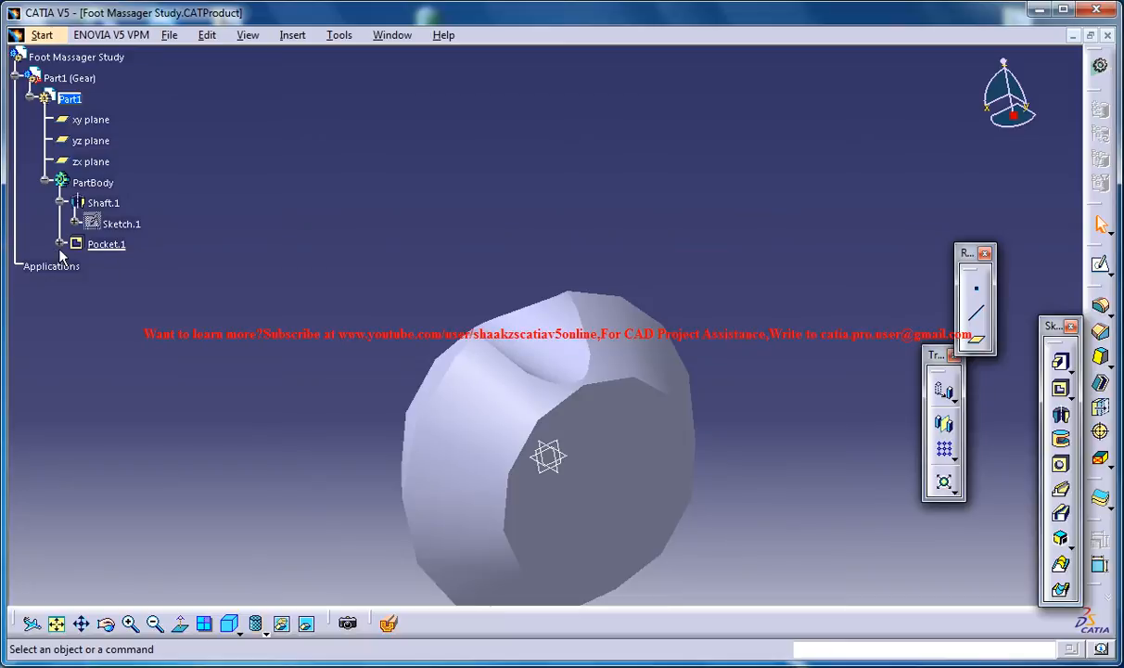
{"action": "left_click", "coordinate": [119, 267]}
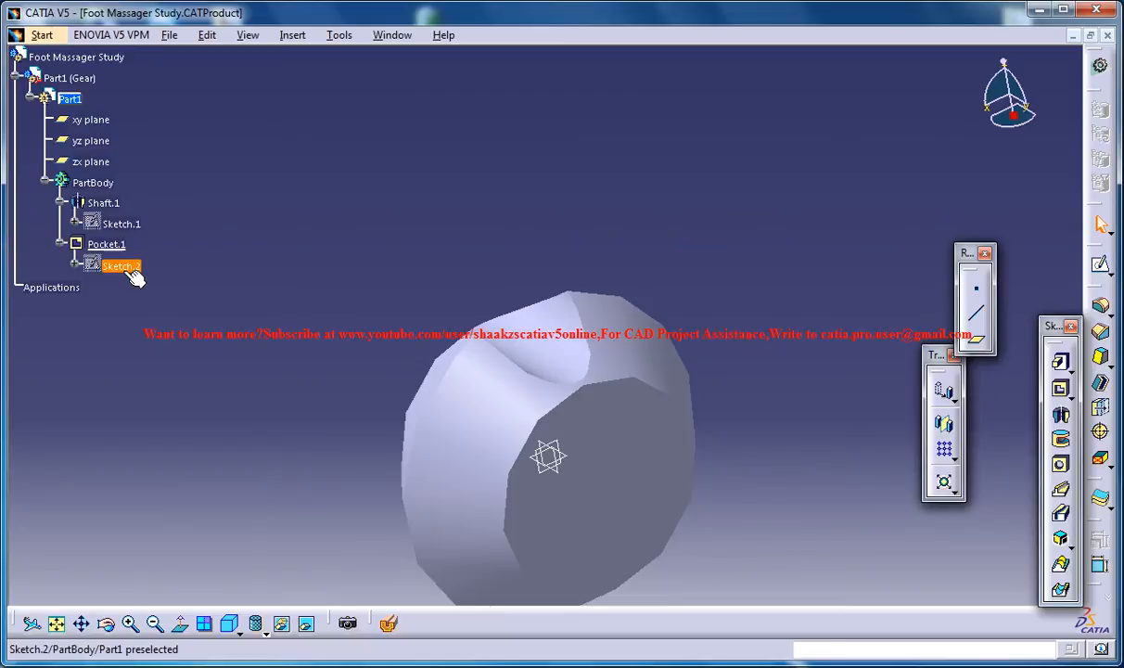
Step: Reopen Sketch.2 and rotate-duplicate the notch profile 6 instances around the gear centre
{"action": "double_click", "coordinate": [119, 267]}
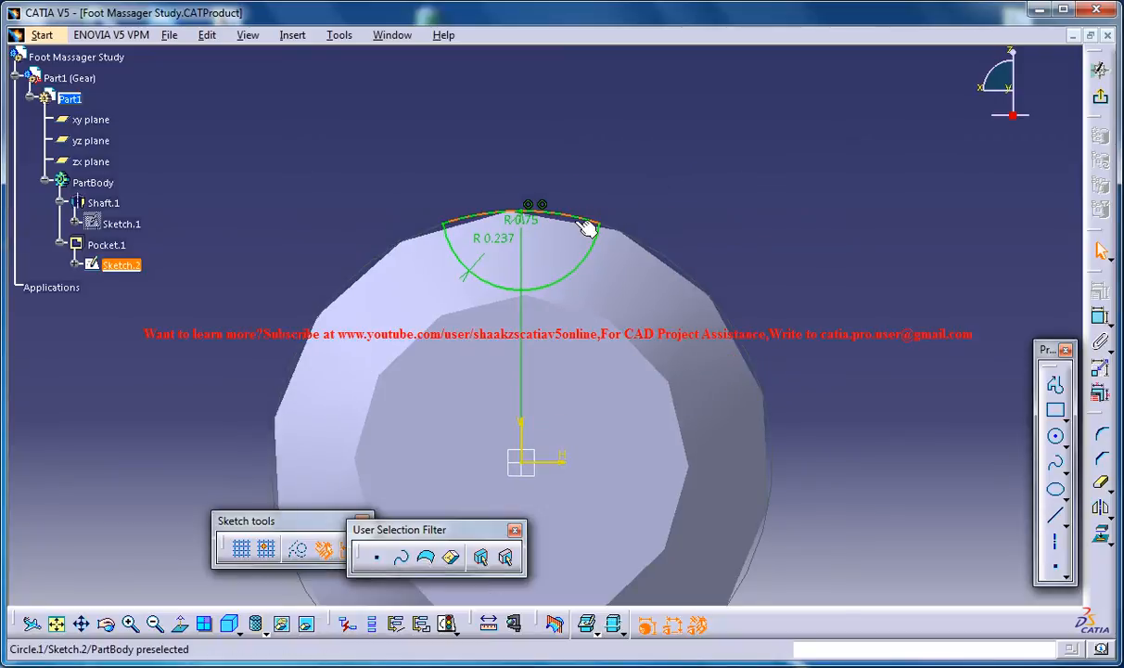
{"action": "left_click", "coordinate": [585, 226]}
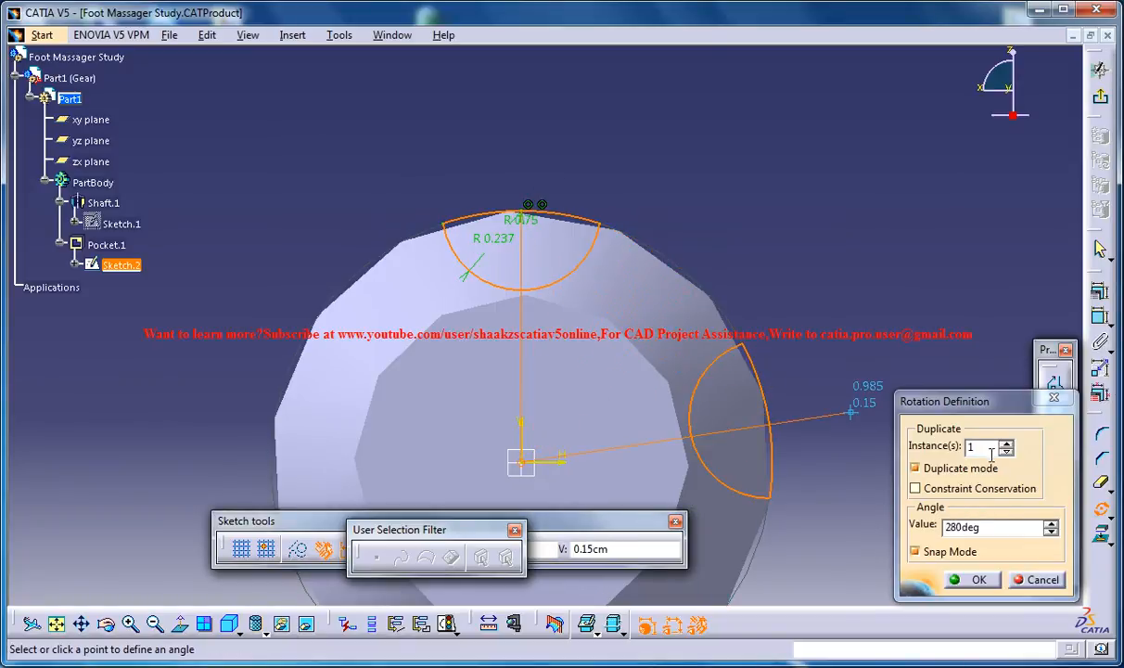
{"action": "type", "text": "6"}
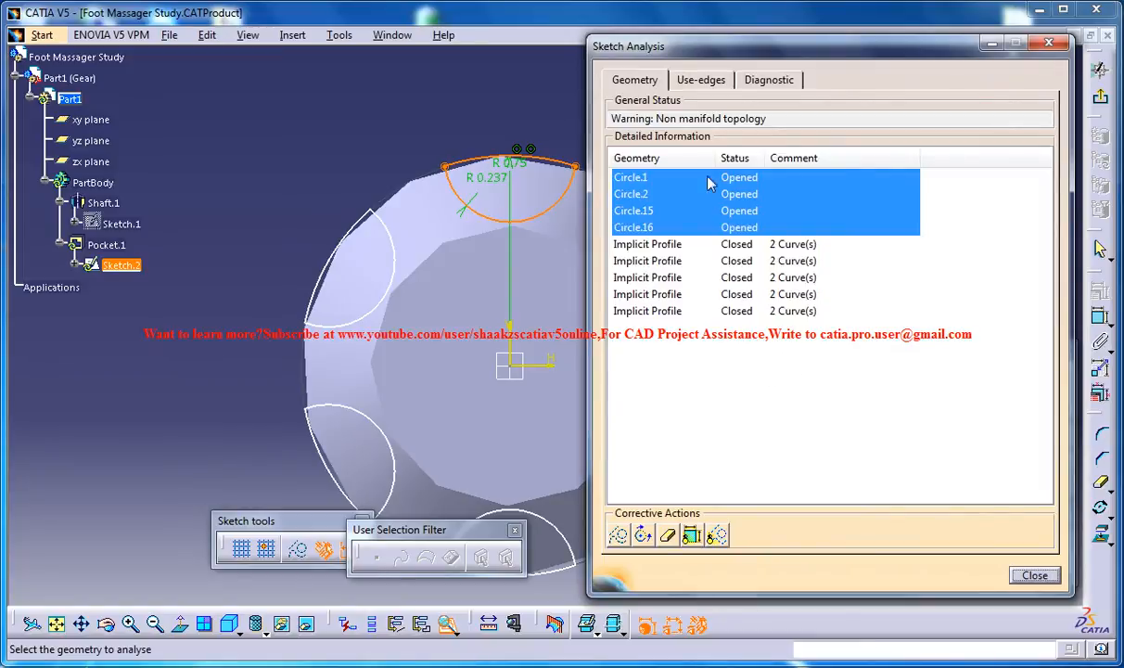
{"action": "mouse_move", "coordinate": [746, 226]}
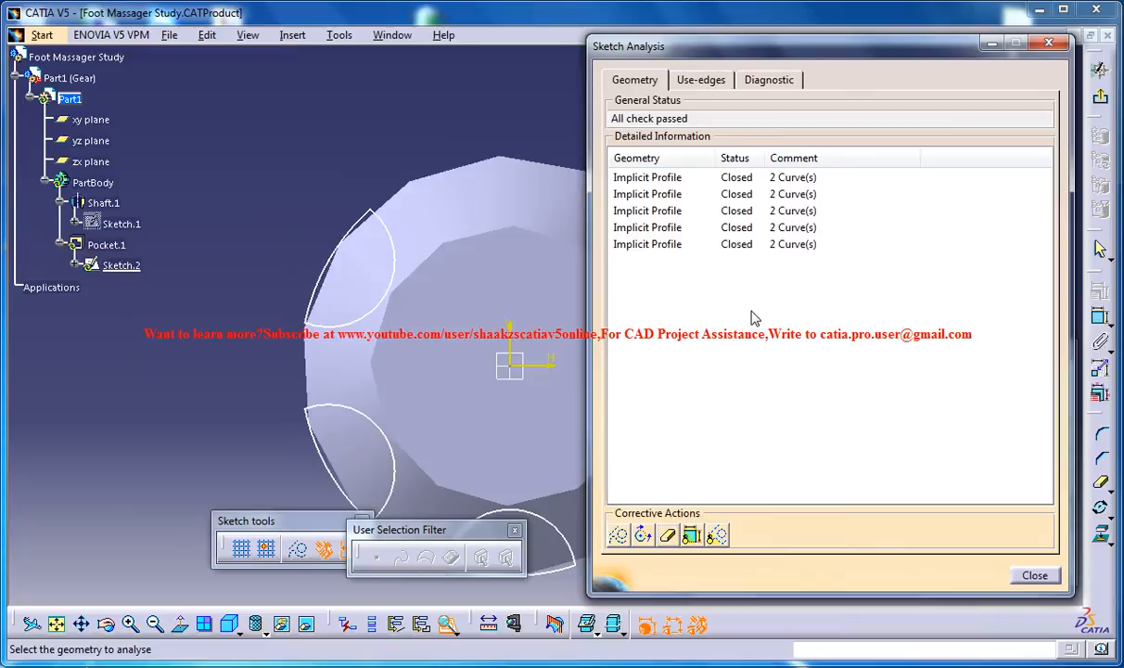
Step: In Sketch Analysis, hide the opened construction circles so only closed profiles remain
{"action": "left_click", "coordinate": [1036, 575]}
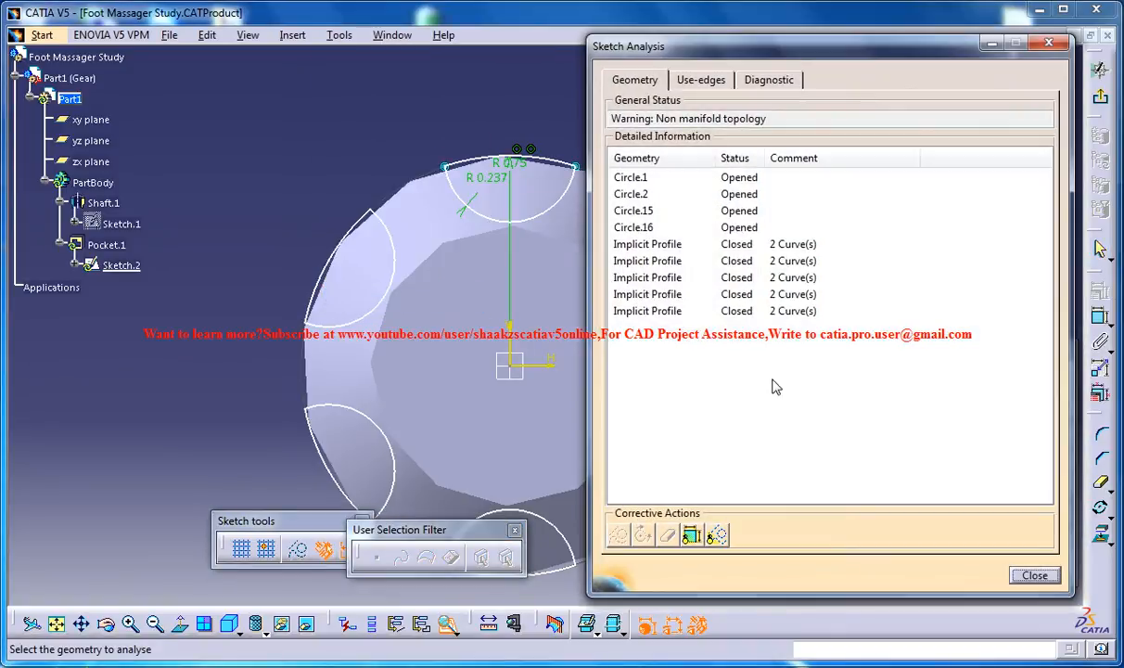
{"action": "mouse_move", "coordinate": [636, 183]}
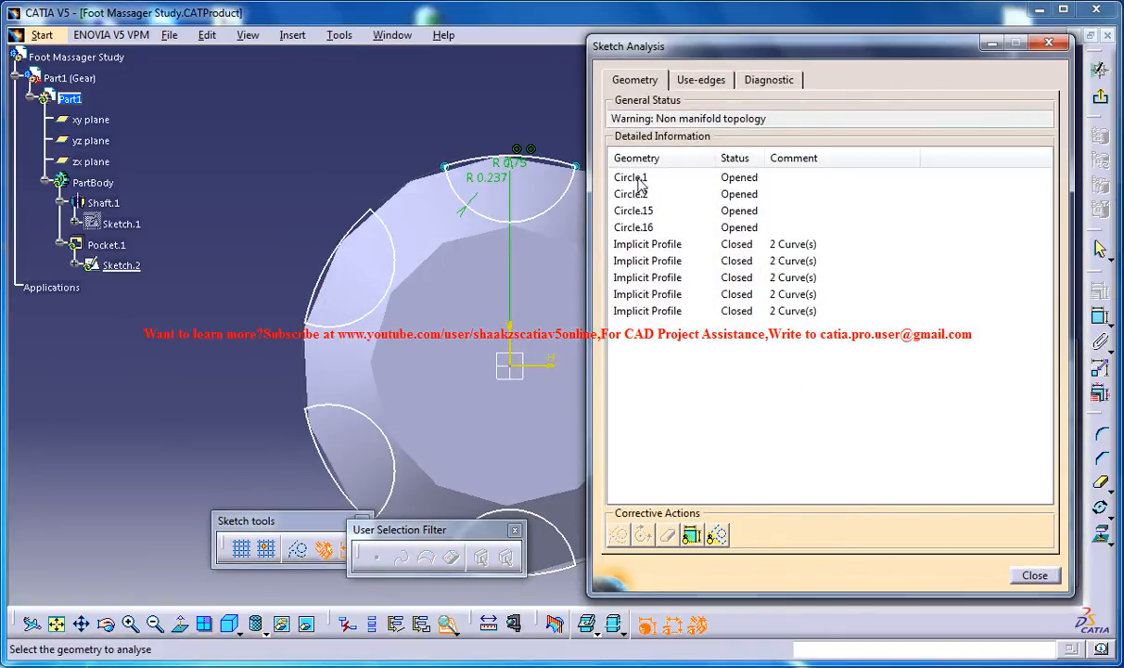
{"action": "left_click", "coordinate": [631, 178]}
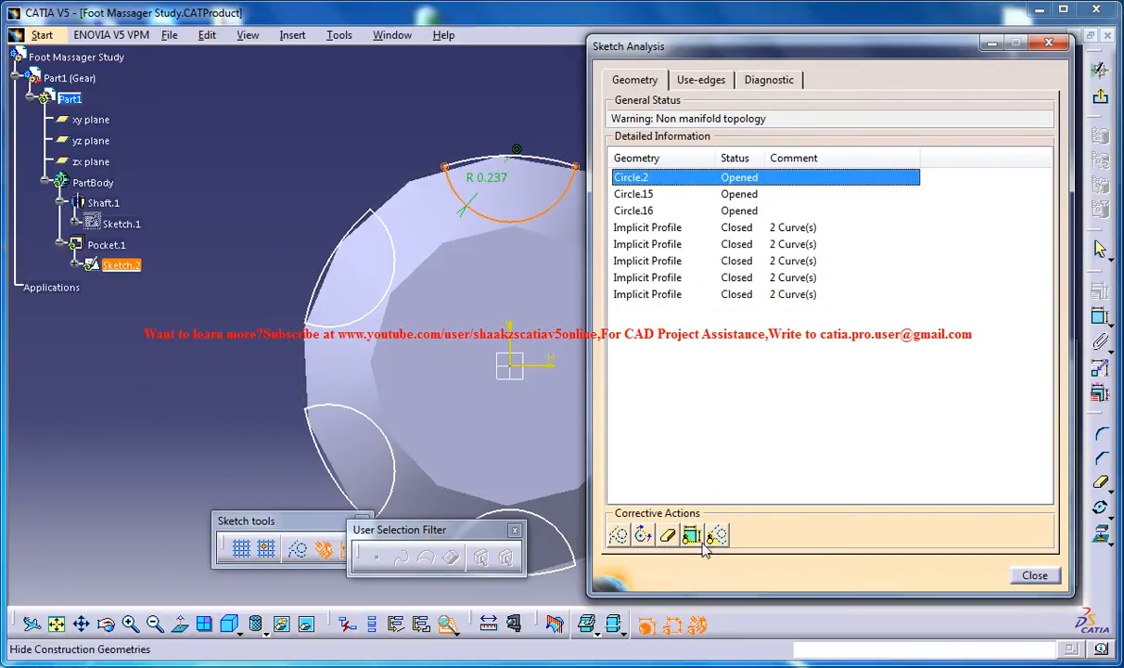
{"action": "left_click", "coordinate": [690, 535]}
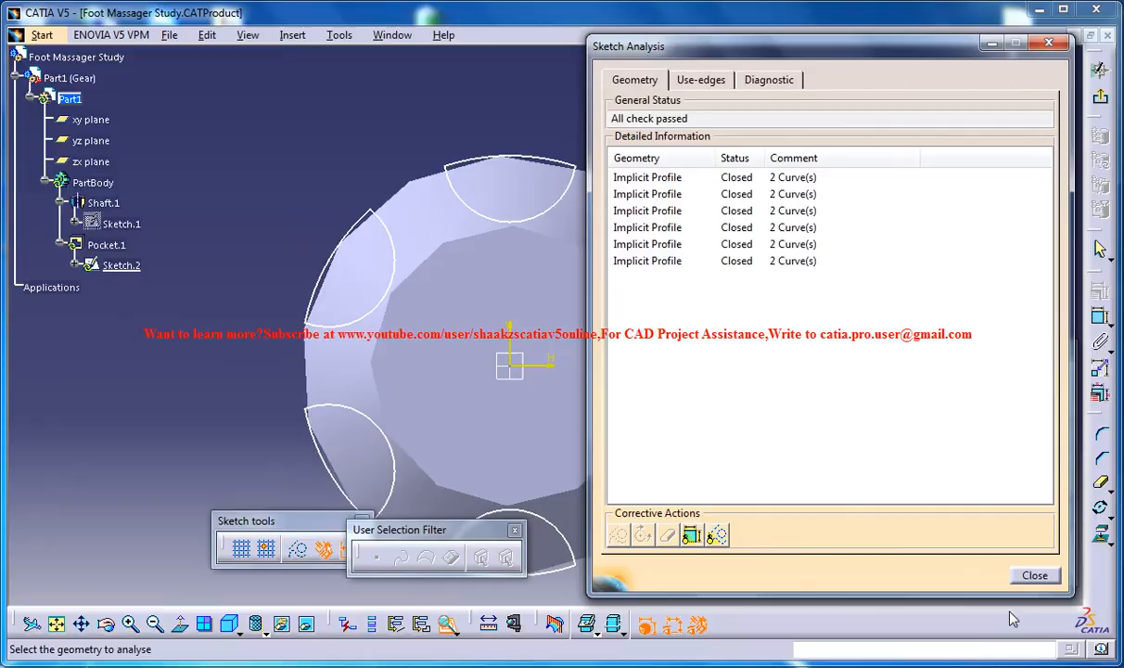
{"action": "left_click", "coordinate": [1035, 575]}
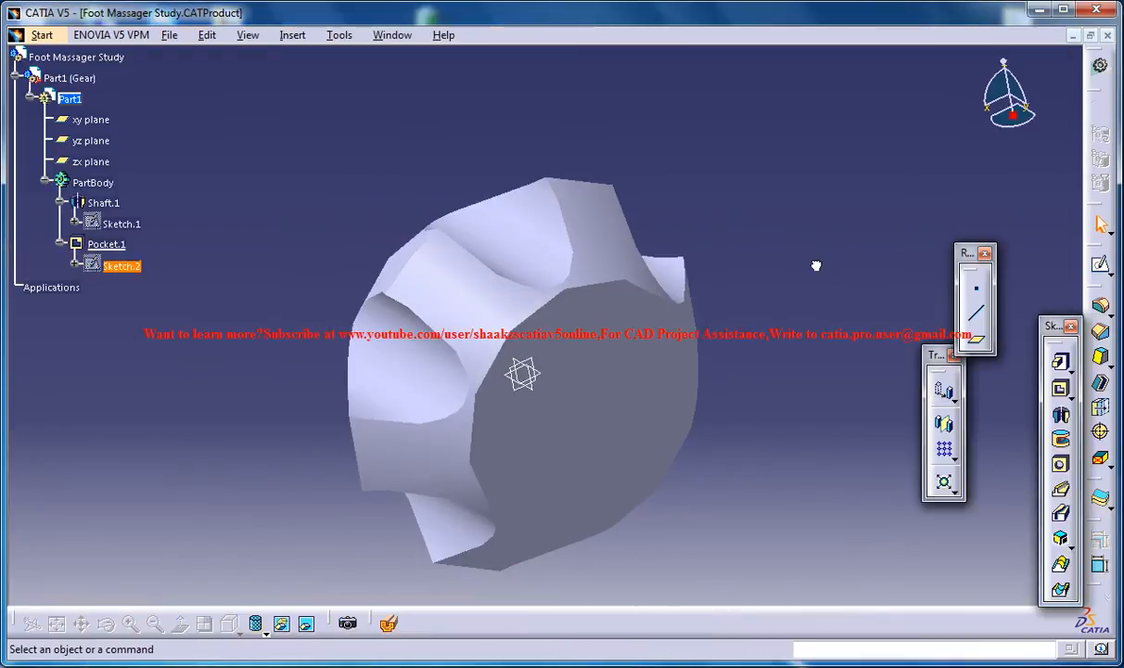
Step: Orbit the gear to inspect the rounded teeth cut evenly around its rim
{"action": "left_click_drag", "start_coordinate": [816, 267], "coordinate": [739, 204]}
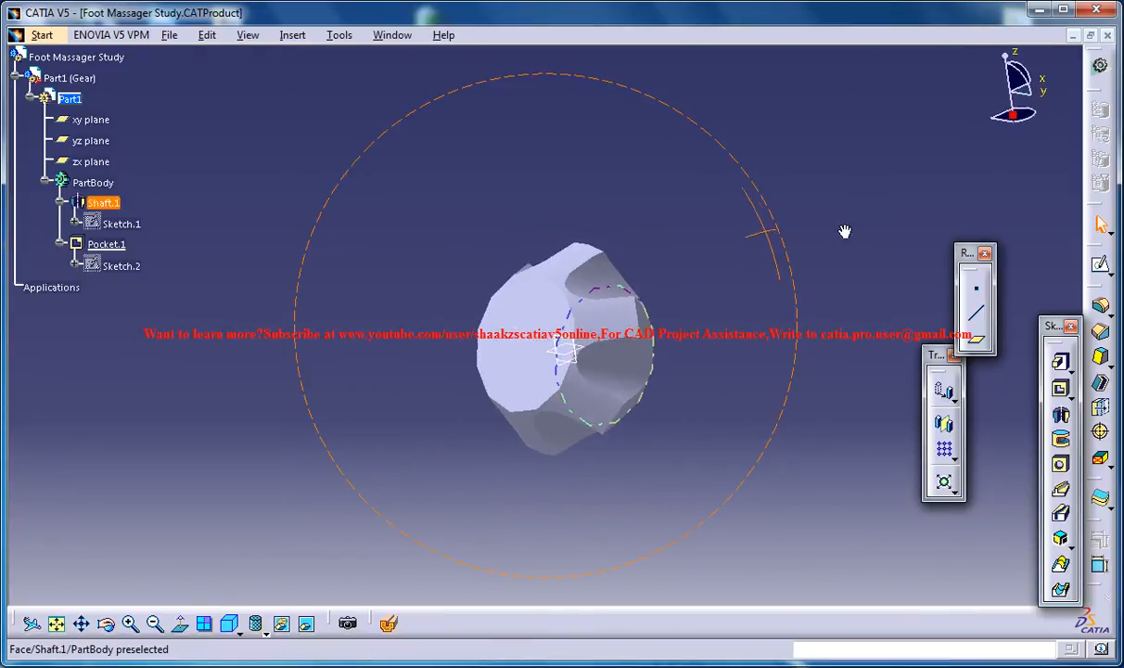
{"action": "left_click_drag", "start_coordinate": [845, 232], "coordinate": [554, 499]}
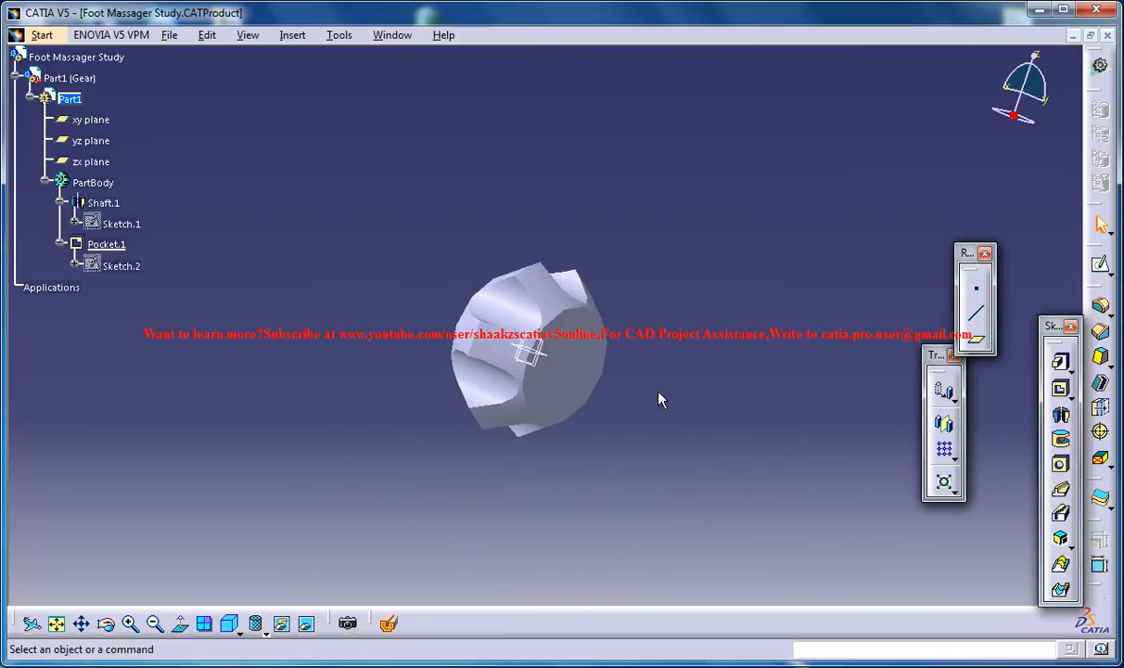
{"action": "mouse_move", "coordinate": [659, 399]}
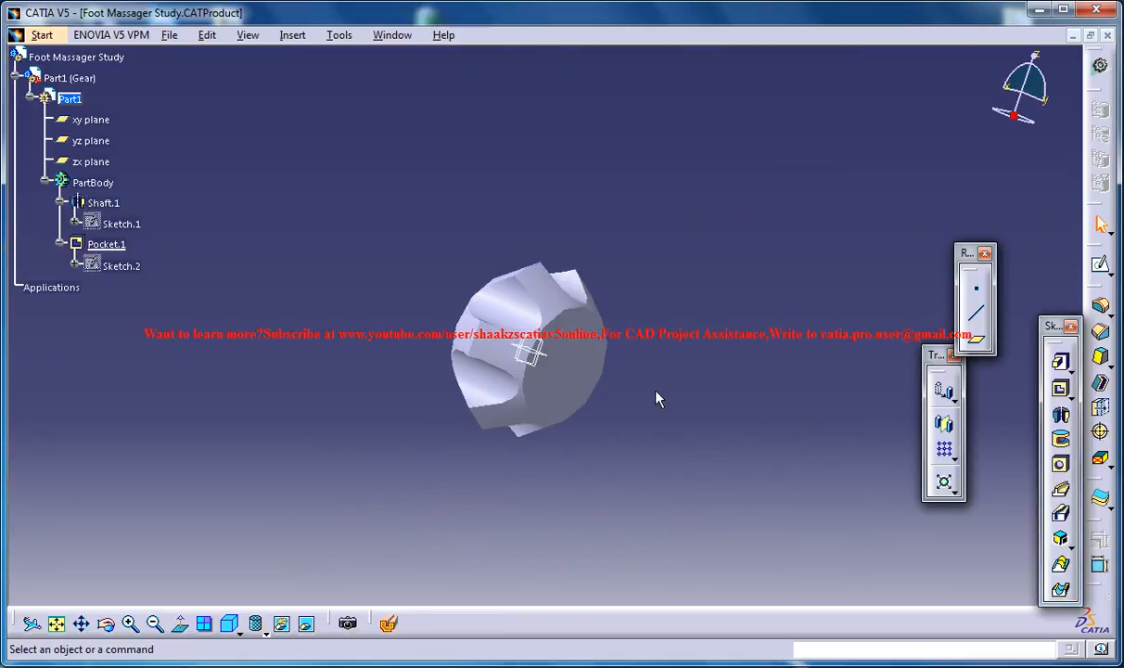